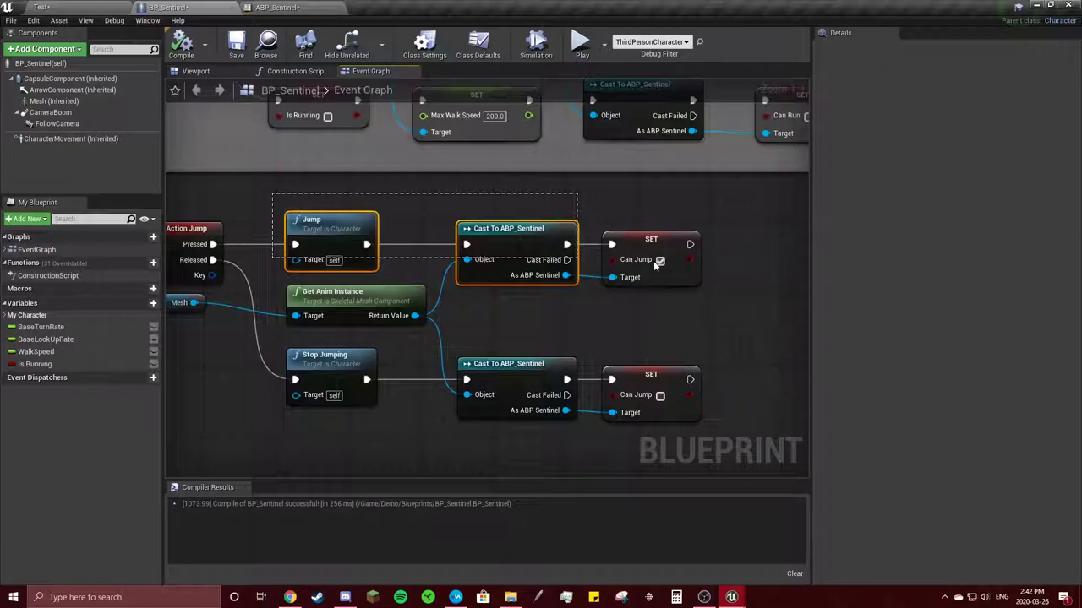
{"action": "mouse_move", "coordinate": [351, 235]}
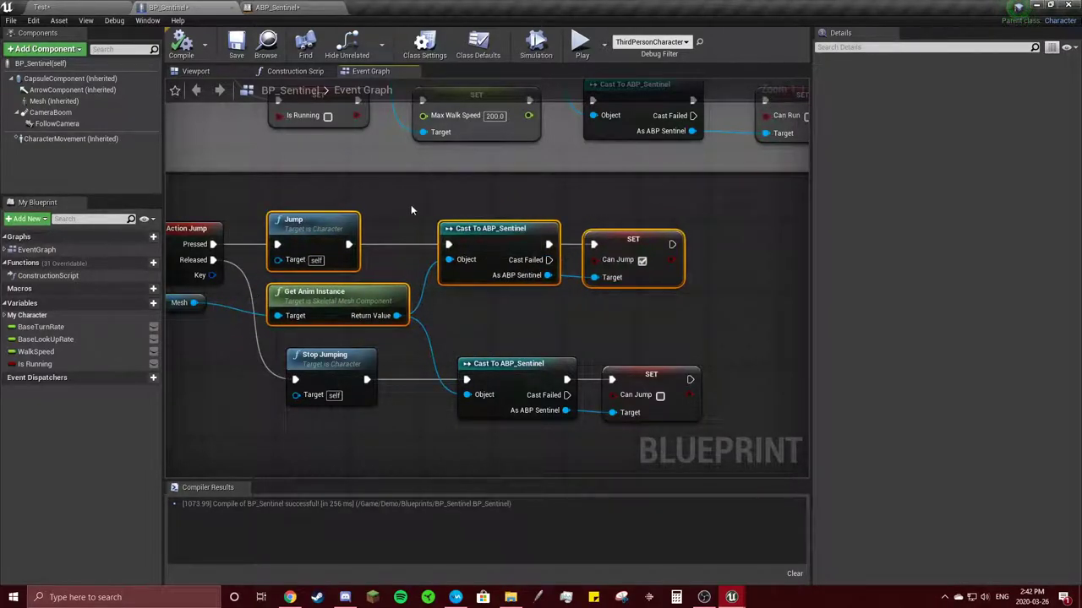
- Clear space after the Jump call by moving the surrounding nodes aside
{"action": "left_click", "coordinate": [499, 228]}
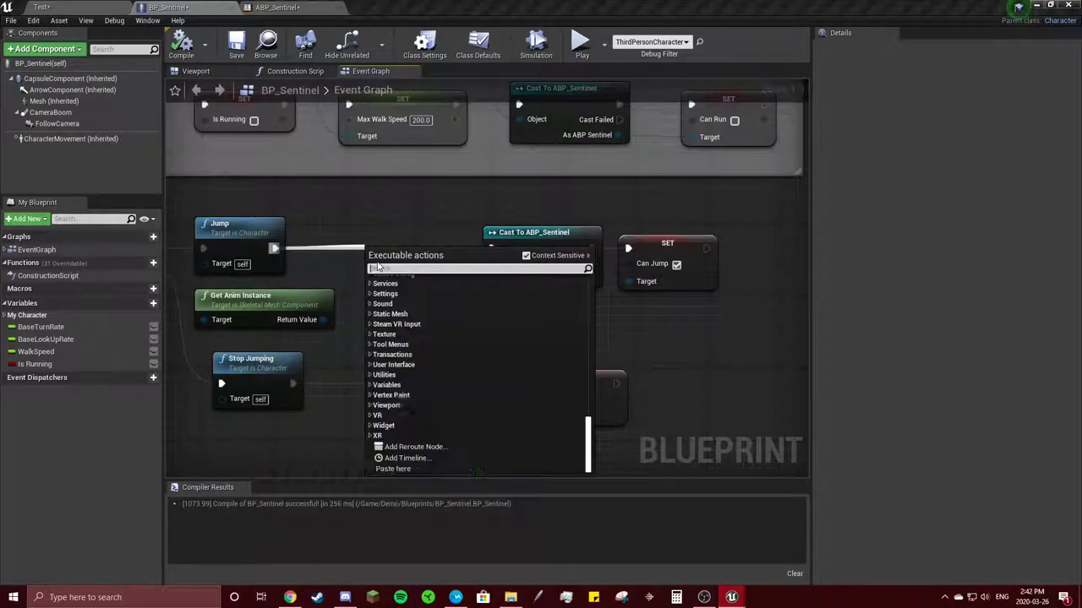
- Add a Character Movement reference feeding a Set Max Walk Speed node after Jump
{"action": "type", "text": "get character move"}
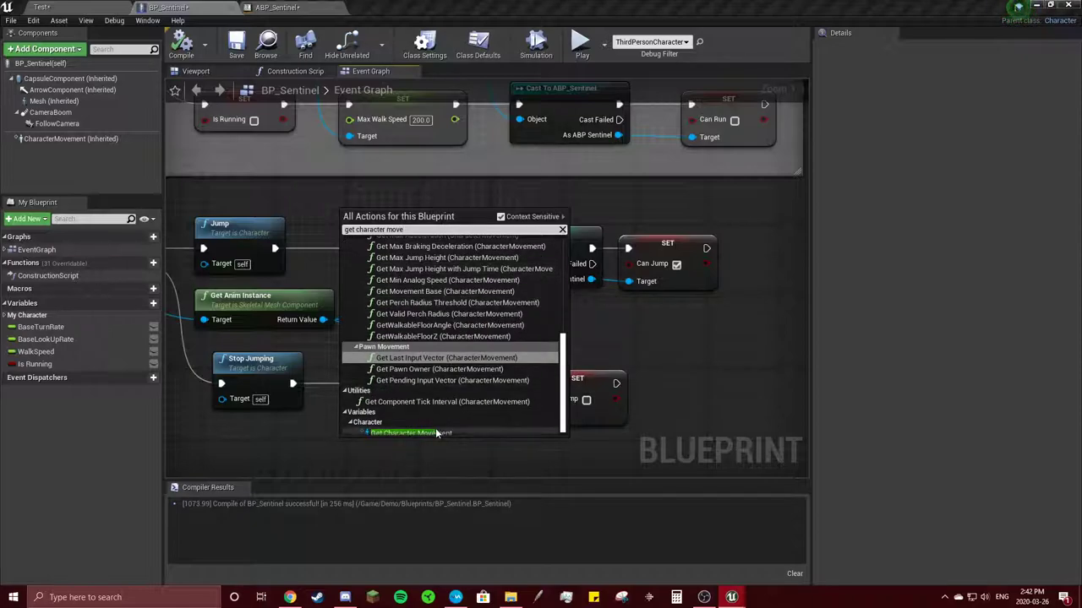
{"action": "left_click", "coordinate": [411, 432]}
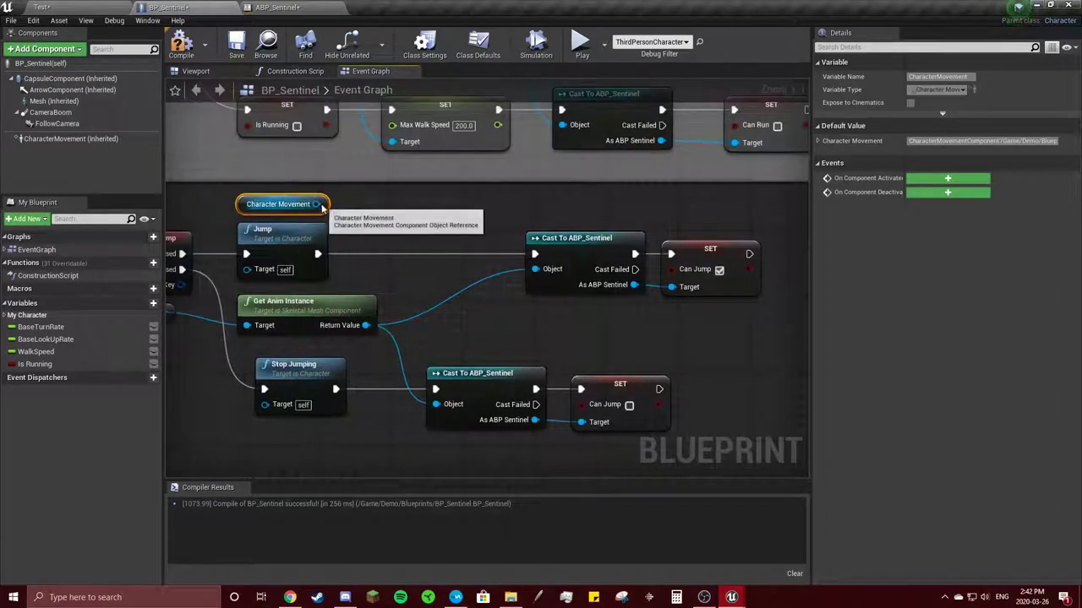
{"action": "left_click_drag", "start_coordinate": [319, 203], "coordinate": [398, 245]}
{"action": "type", "text": "set max spee"}
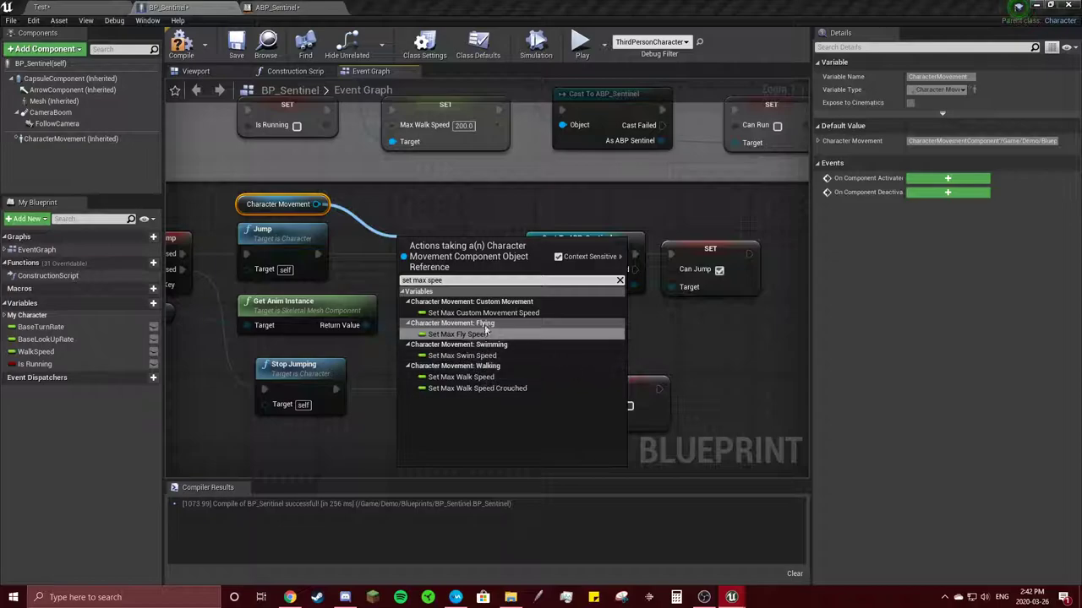
{"action": "left_click", "coordinate": [459, 377]}
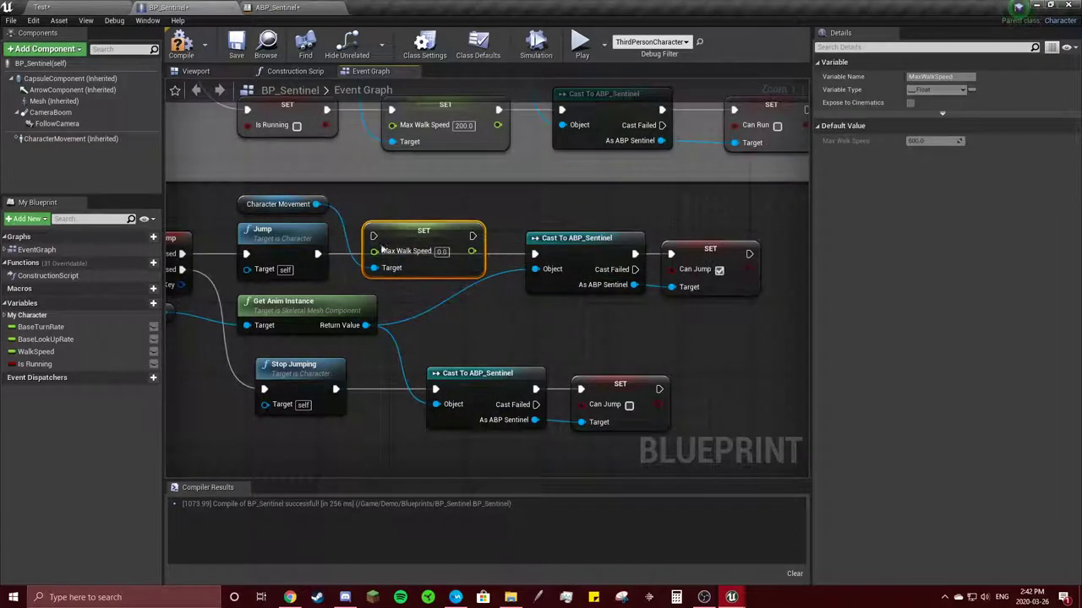
{"action": "mouse_move", "coordinate": [470, 236]}
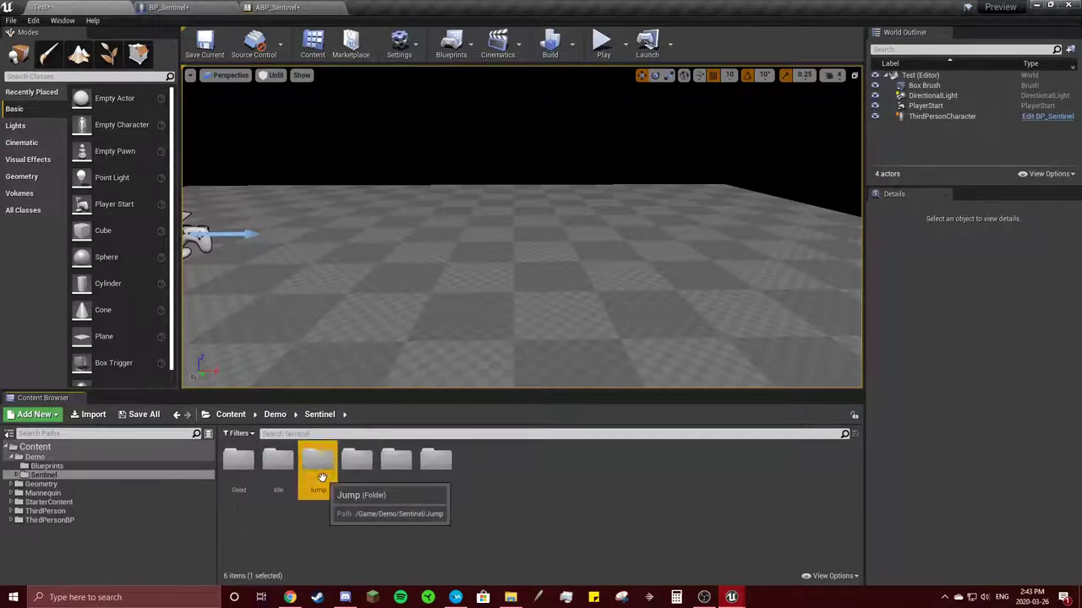
- Open Jump_Anim from the Sentinel Jump folder and scrub to check the landing timing
{"action": "double_click", "coordinate": [318, 460]}
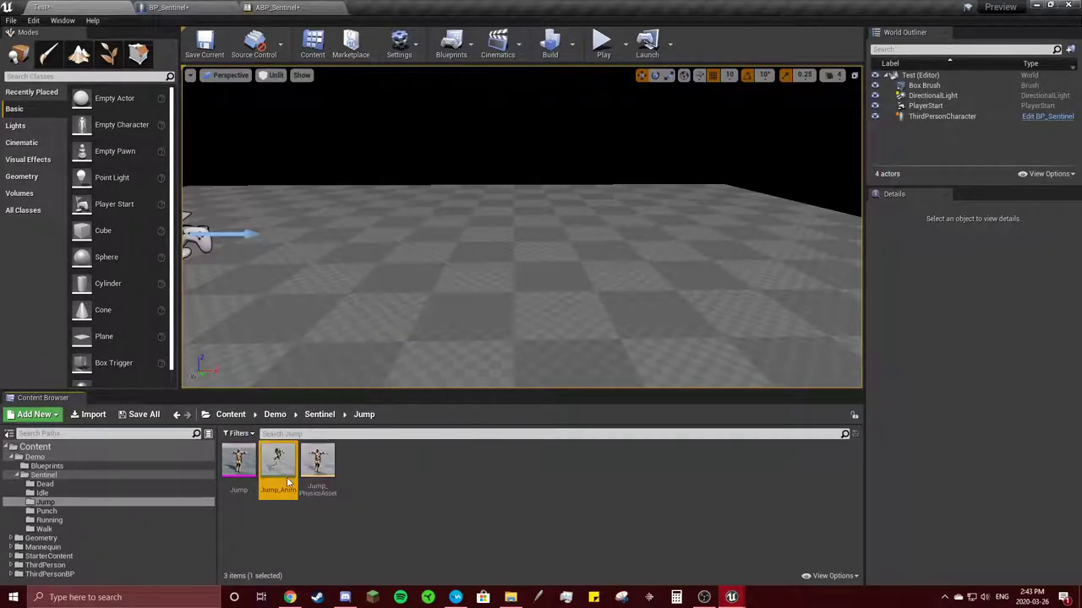
{"action": "double_click", "coordinate": [277, 460]}
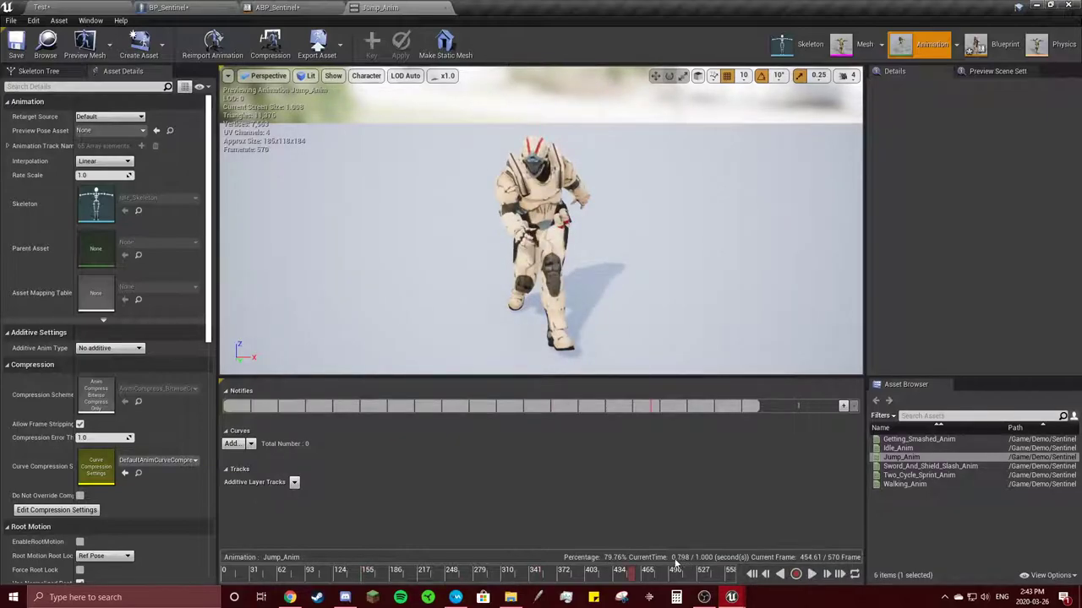
{"action": "left_click", "coordinate": [1004, 44]}
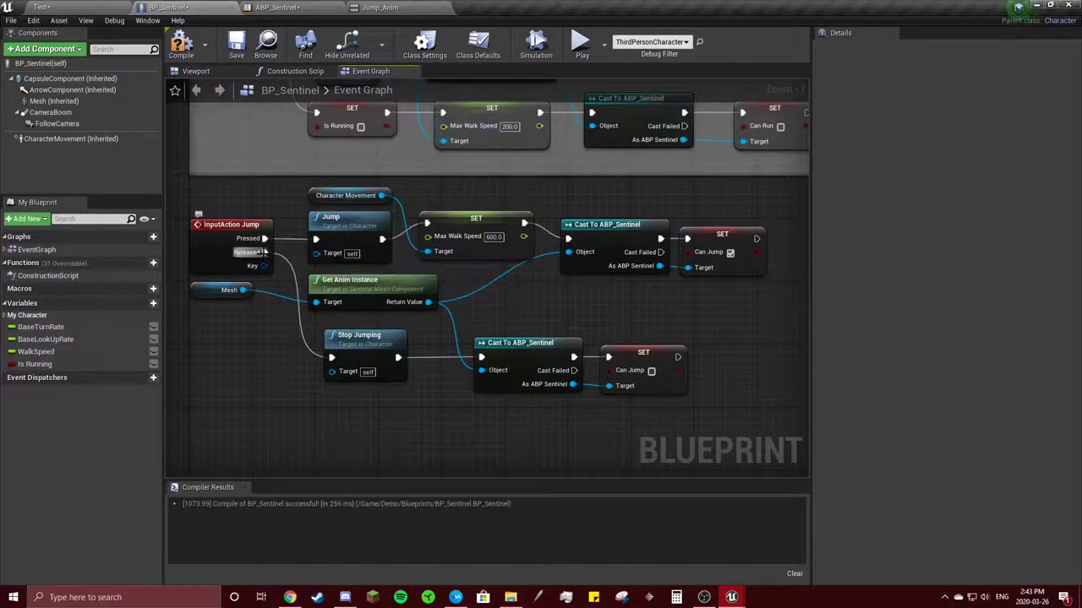
{"action": "mouse_move", "coordinate": [718, 298]}
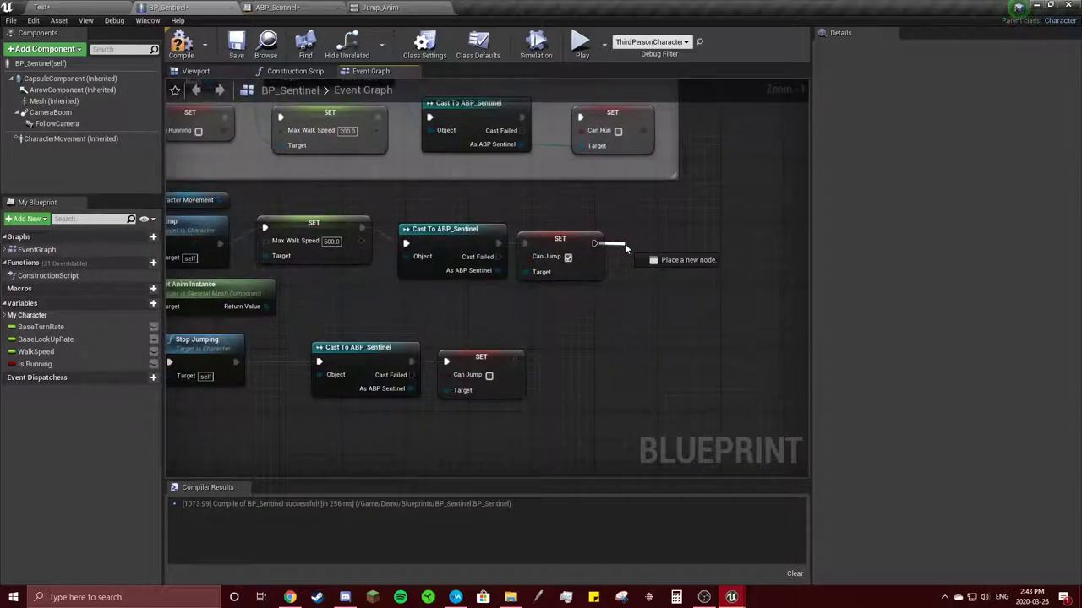
- Add a Delay node after Set Can Jump, then move to ABP_Sentinel
{"action": "type", "text": "delay"}
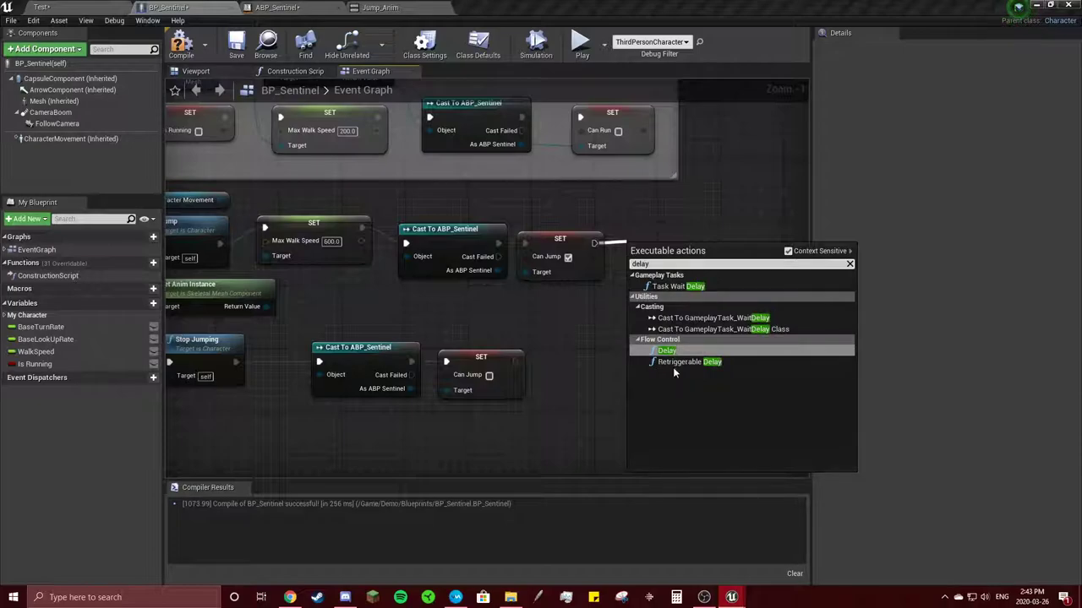
{"action": "left_click", "coordinate": [666, 350]}
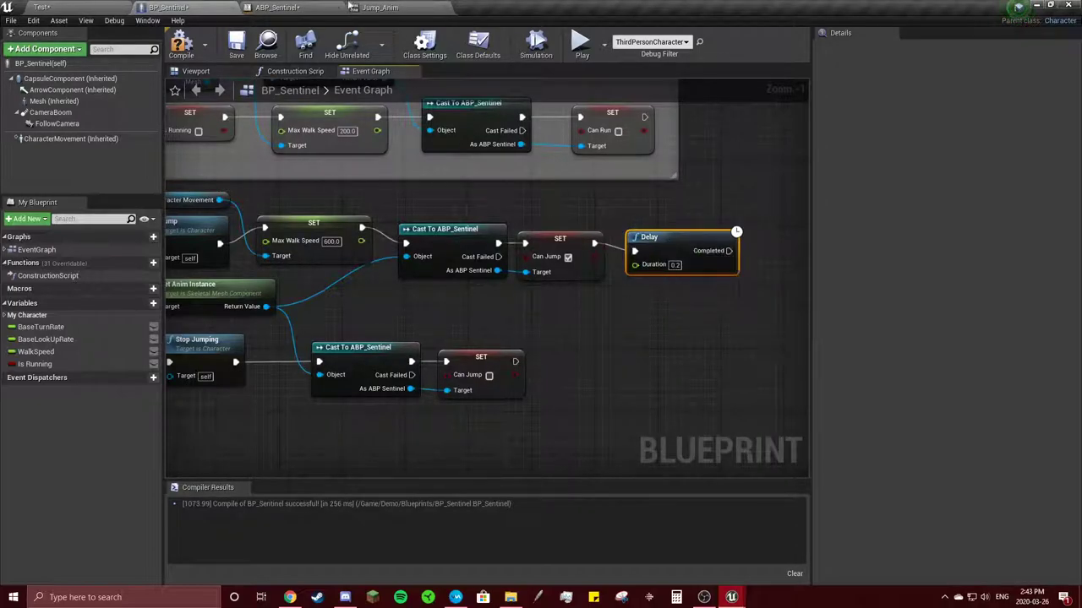
{"action": "left_click", "coordinate": [378, 7]}
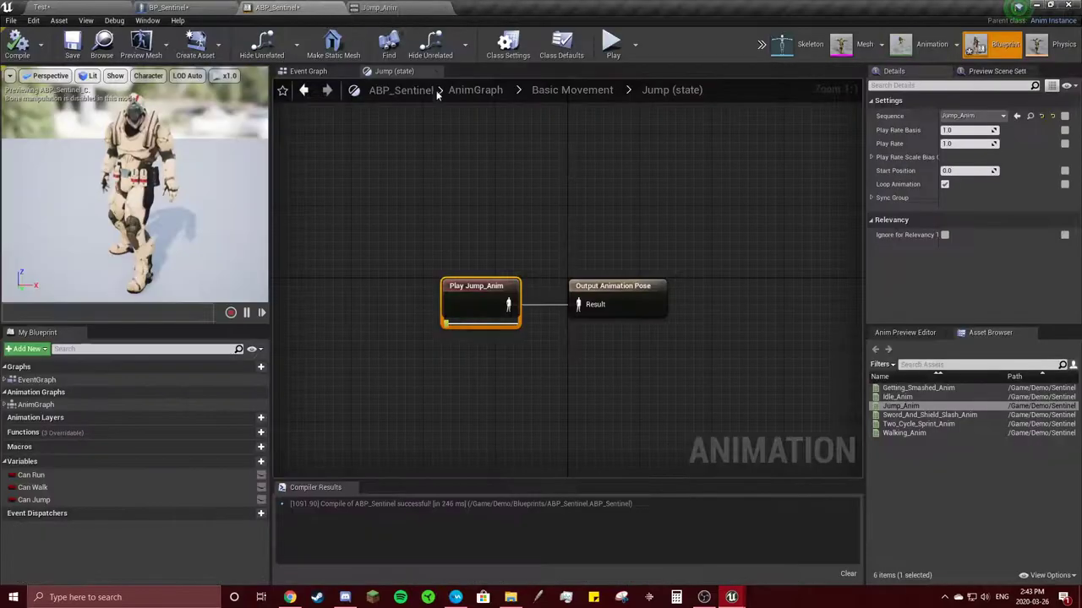
- Review the Play Jump_Anim node inside ABP_Sentinel's Jump state
{"action": "left_click", "coordinate": [169, 7]}
{"action": "type", "text": "event on land"}
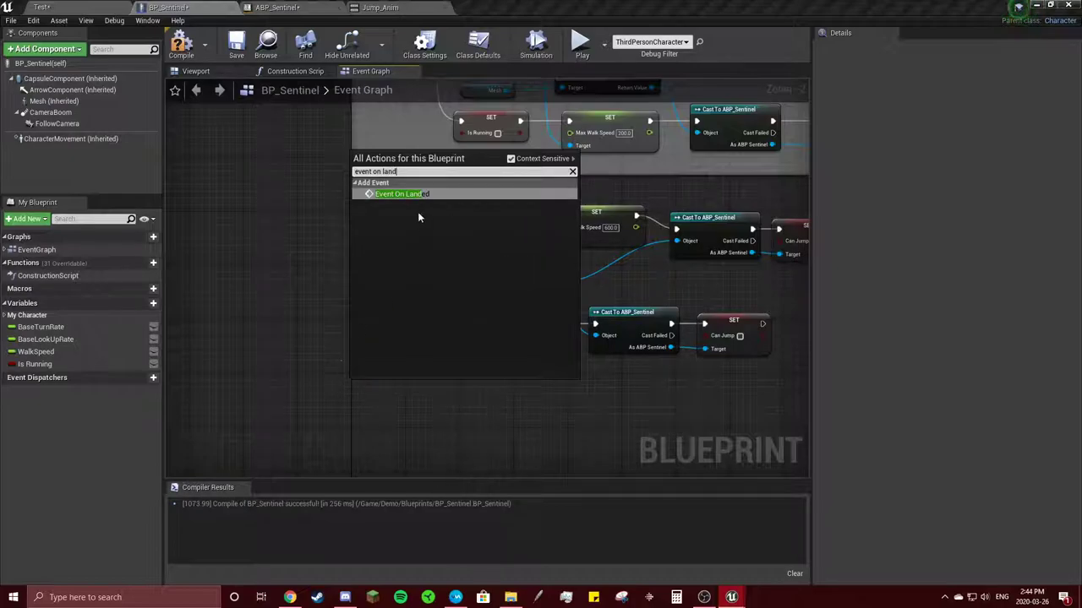
- Add an Event On Landed node that casts to the ABP_Sentinel animation blueprint
{"action": "left_click", "coordinate": [397, 193]}
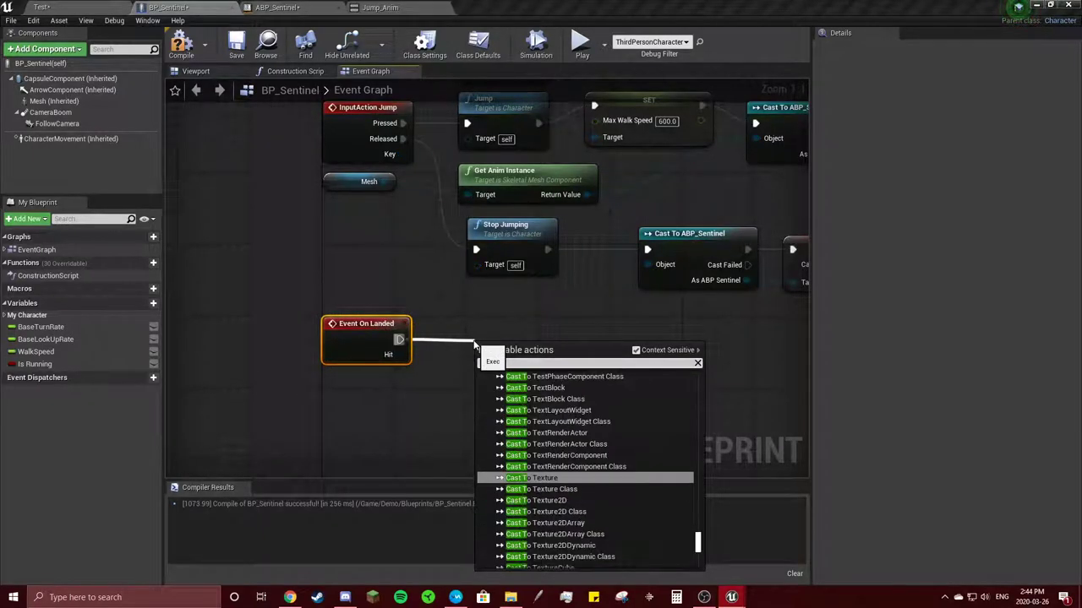
{"action": "scroll", "scroll_direction": "down", "scroll_amount": 3}
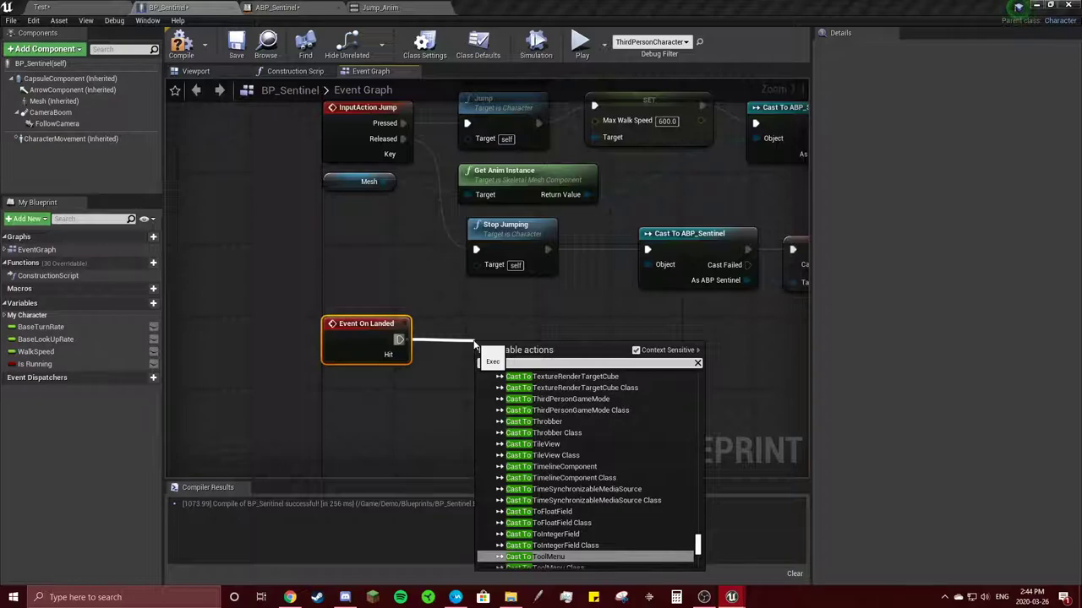
{"action": "type", "text": "o.sent"}
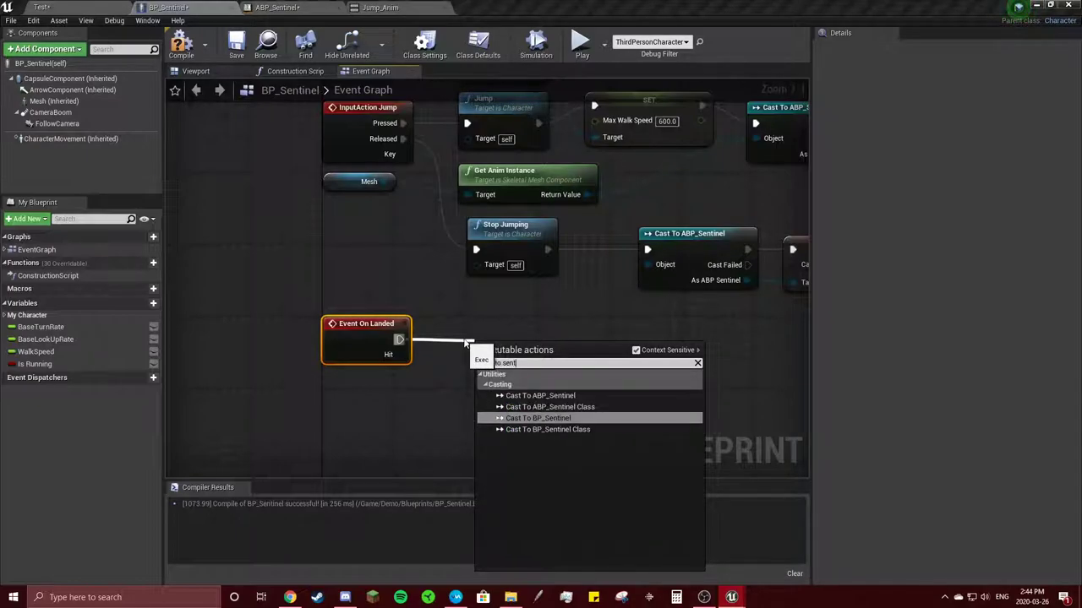
{"action": "left_click", "coordinate": [541, 396]}
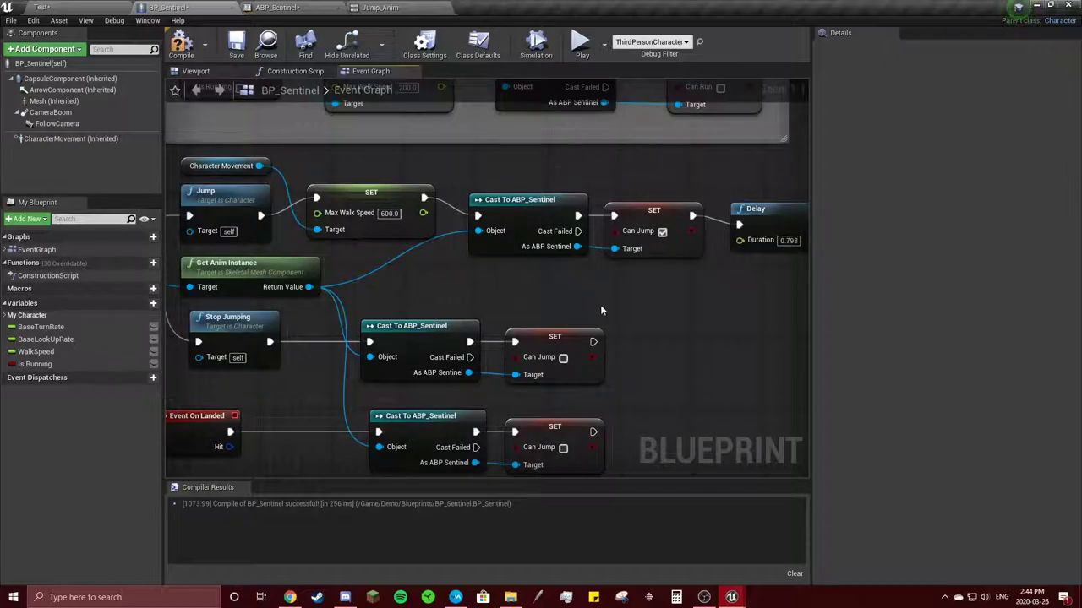
{"action": "mouse_move", "coordinate": [750, 211]}
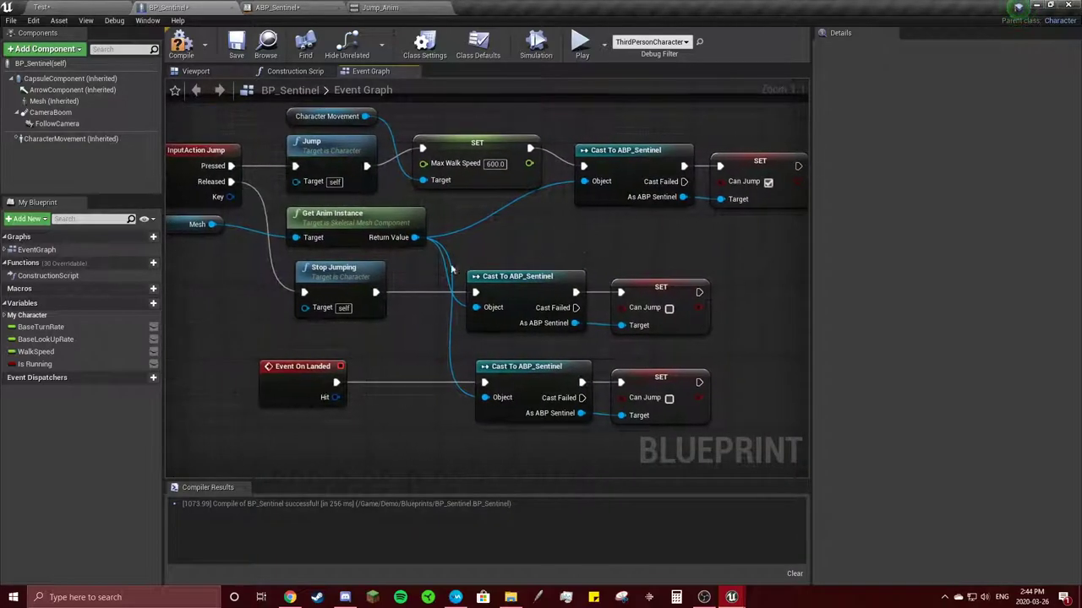
- Rewire the Delay between Input Action Jump's Released pin and Stop Jumping
{"action": "left_click_drag", "start_coordinate": [232, 183], "coordinate": [279, 272]}
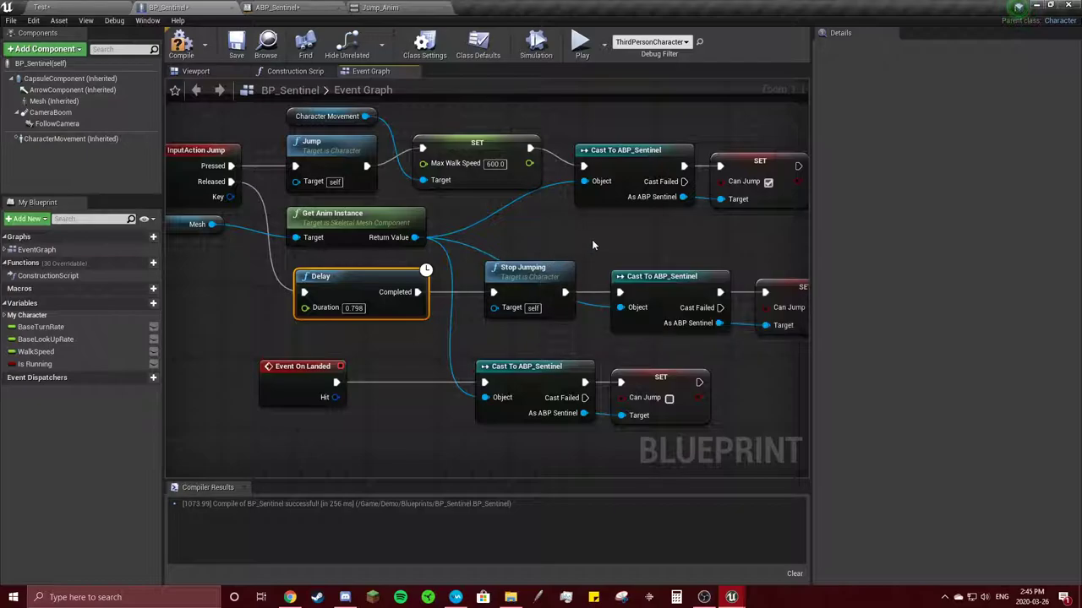
{"action": "mouse_move", "coordinate": [507, 277]}
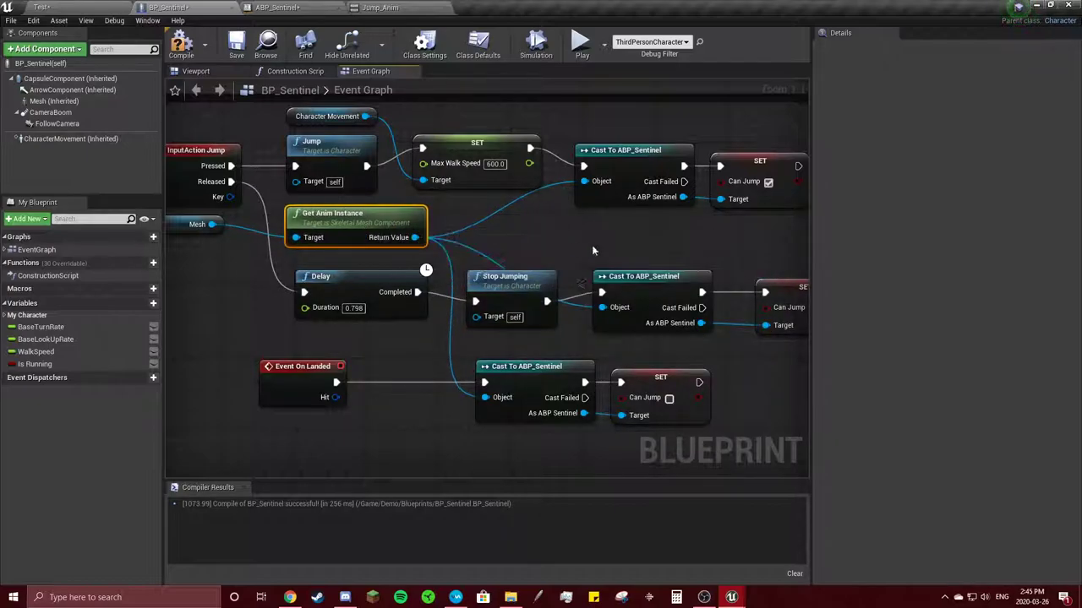
{"action": "left_click", "coordinate": [642, 277]}
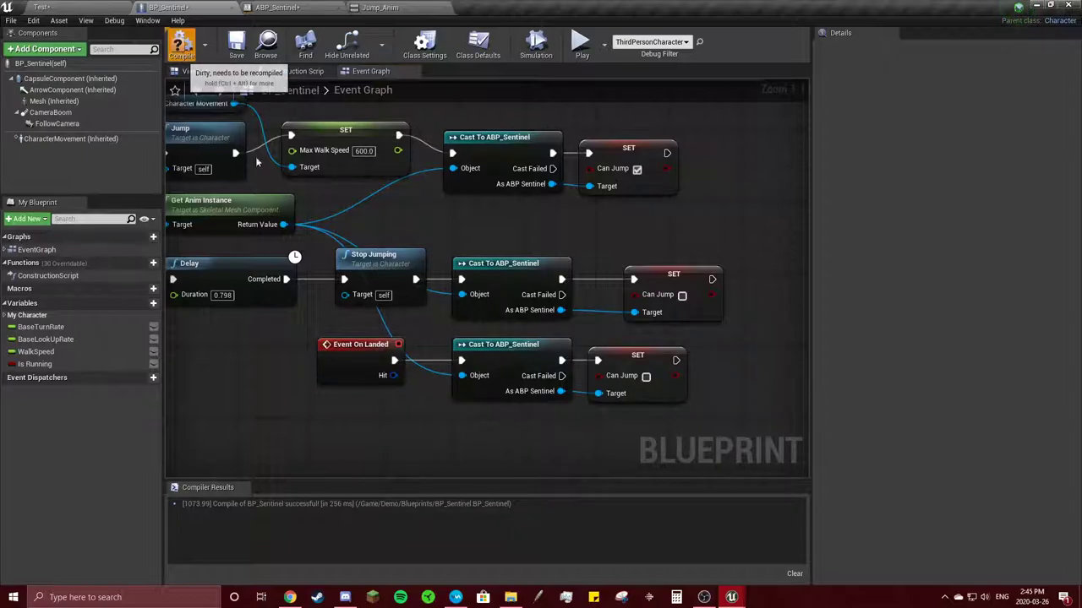
- Compile BP_Sentinel and select the Mesh component in the Viewport
{"action": "left_click", "coordinate": [182, 43]}
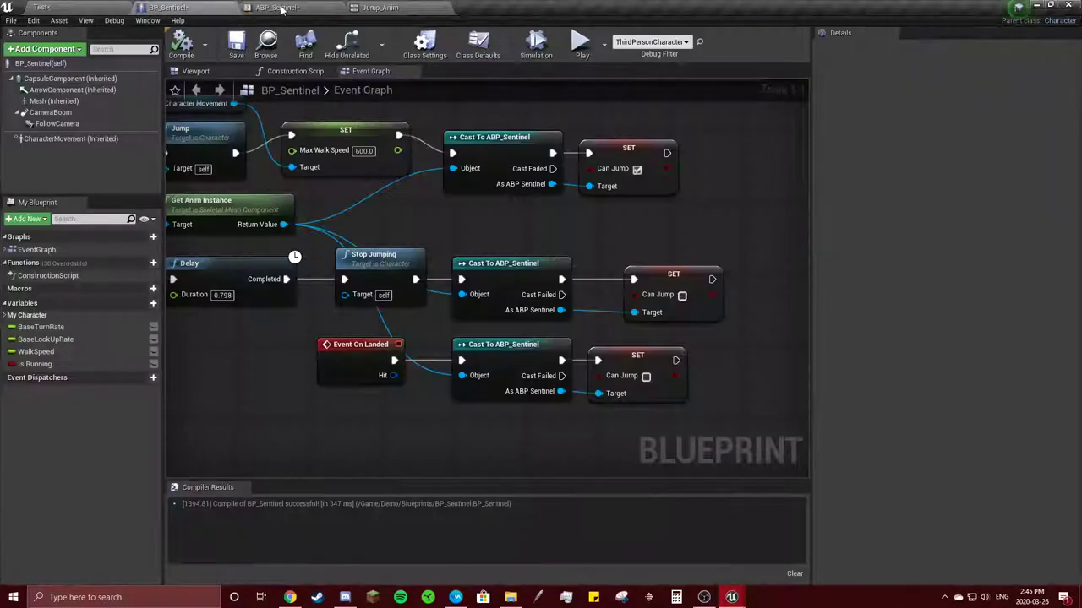
{"action": "left_click", "coordinate": [196, 71]}
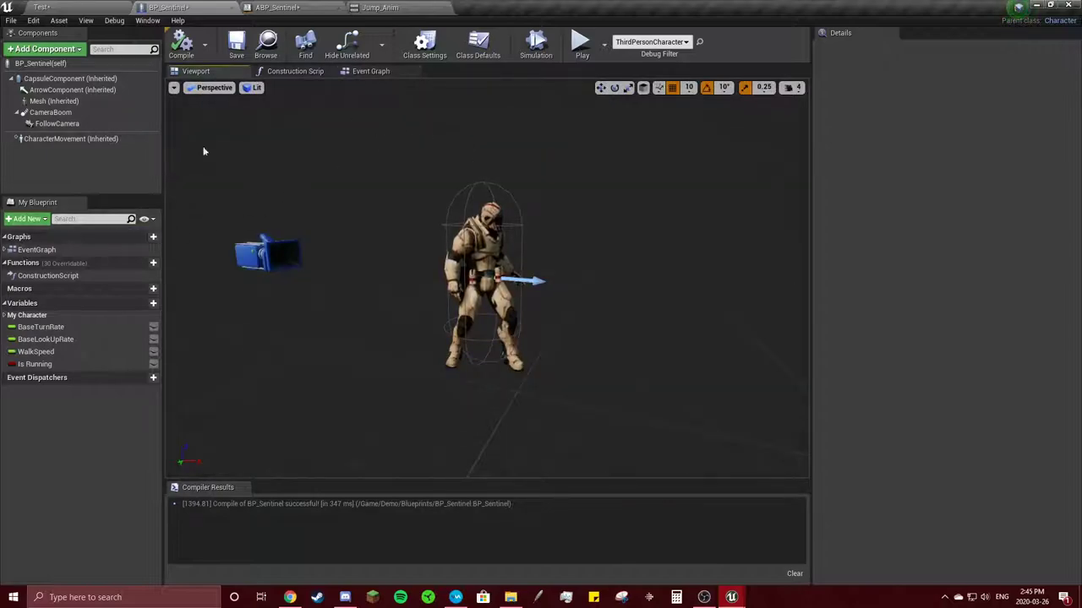
{"action": "left_click", "coordinate": [54, 102]}
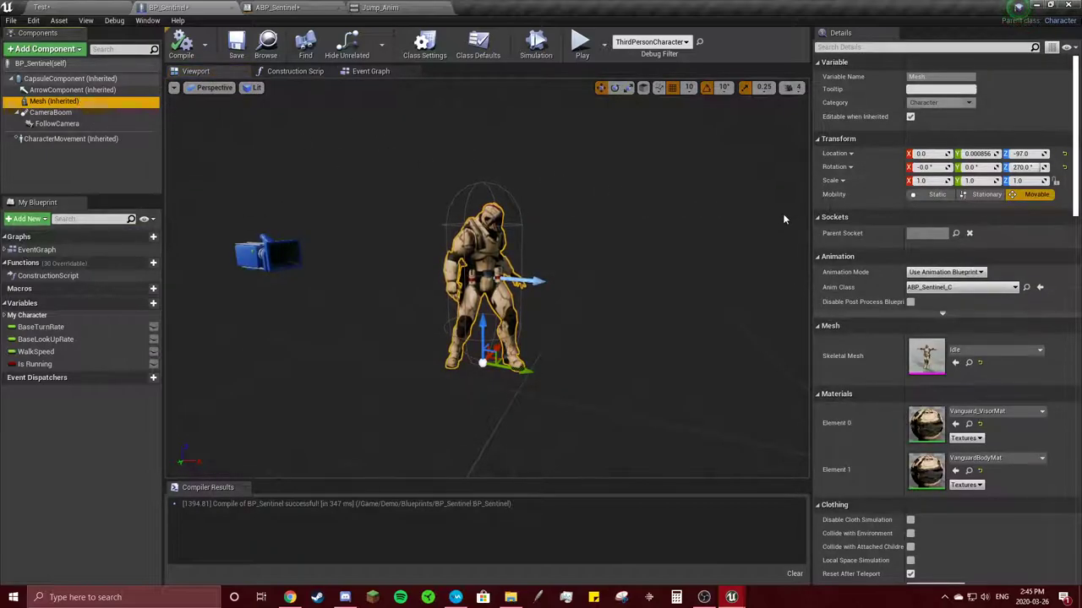